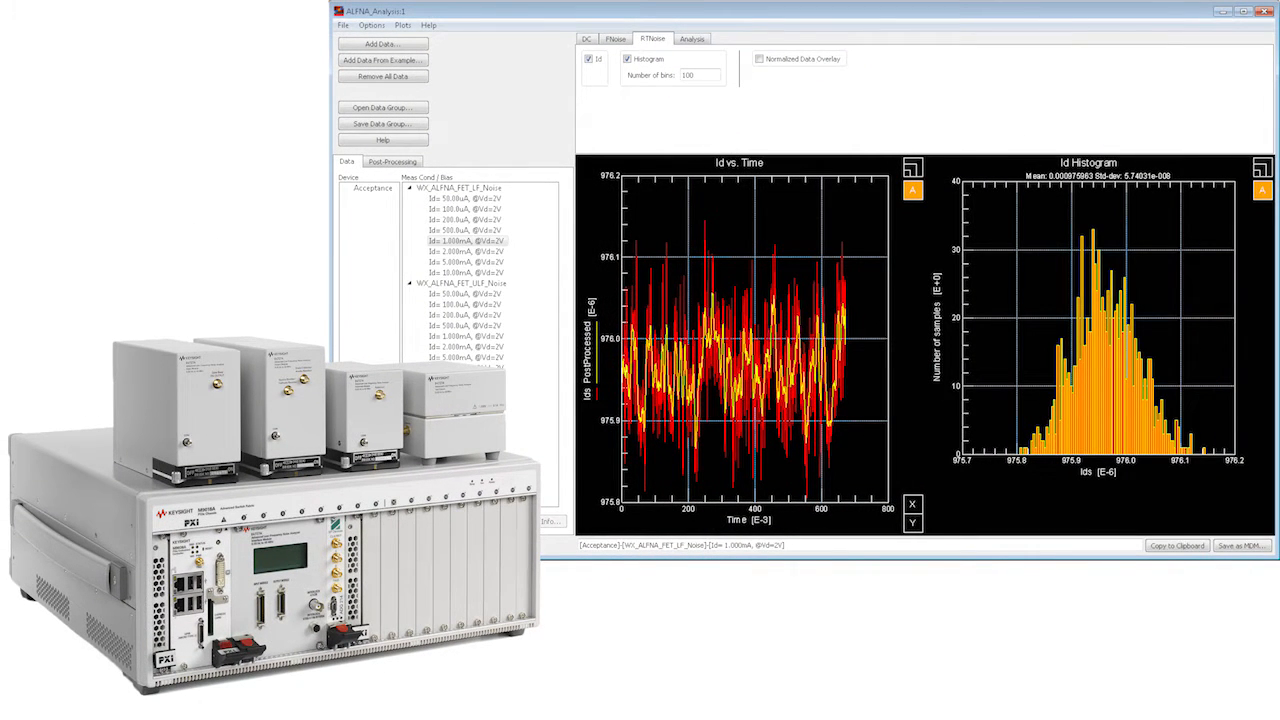
Display the Id vs. Vd family of curves for the loaded FET noise data across Ids targets.
{"action": "left_click", "coordinate": [692, 40]}
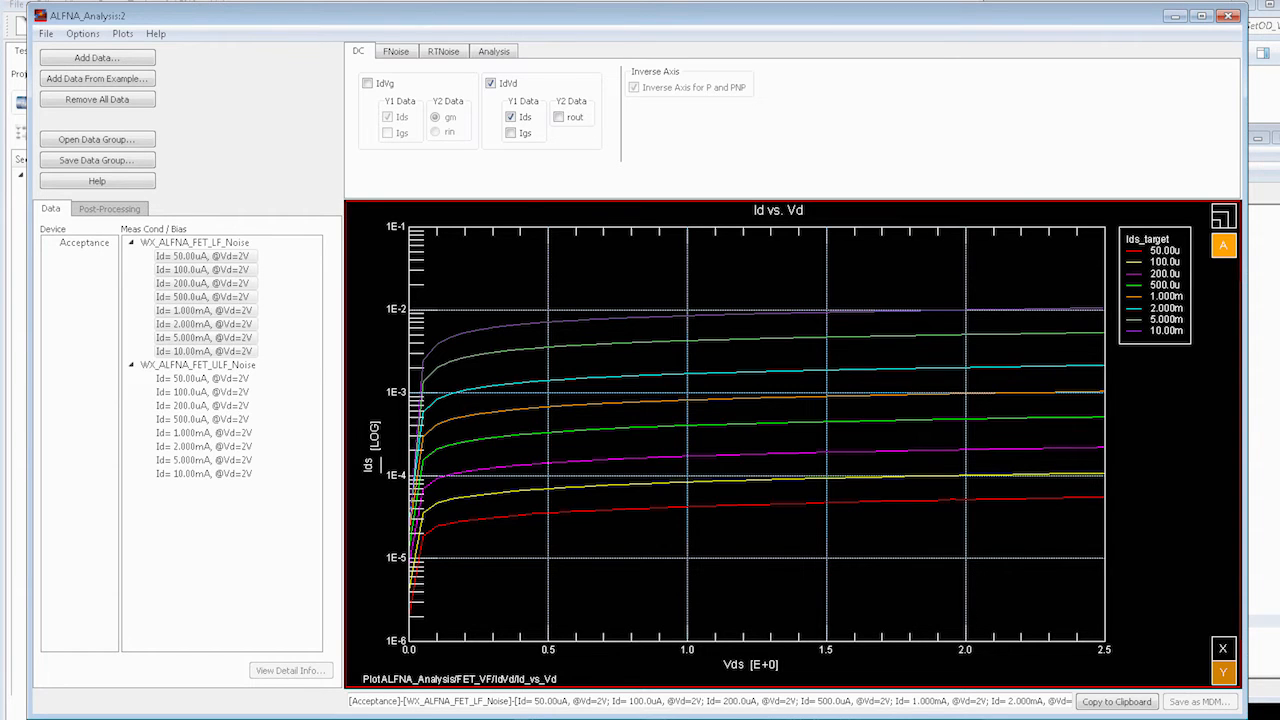
{"action": "left_click", "coordinate": [494, 52]}
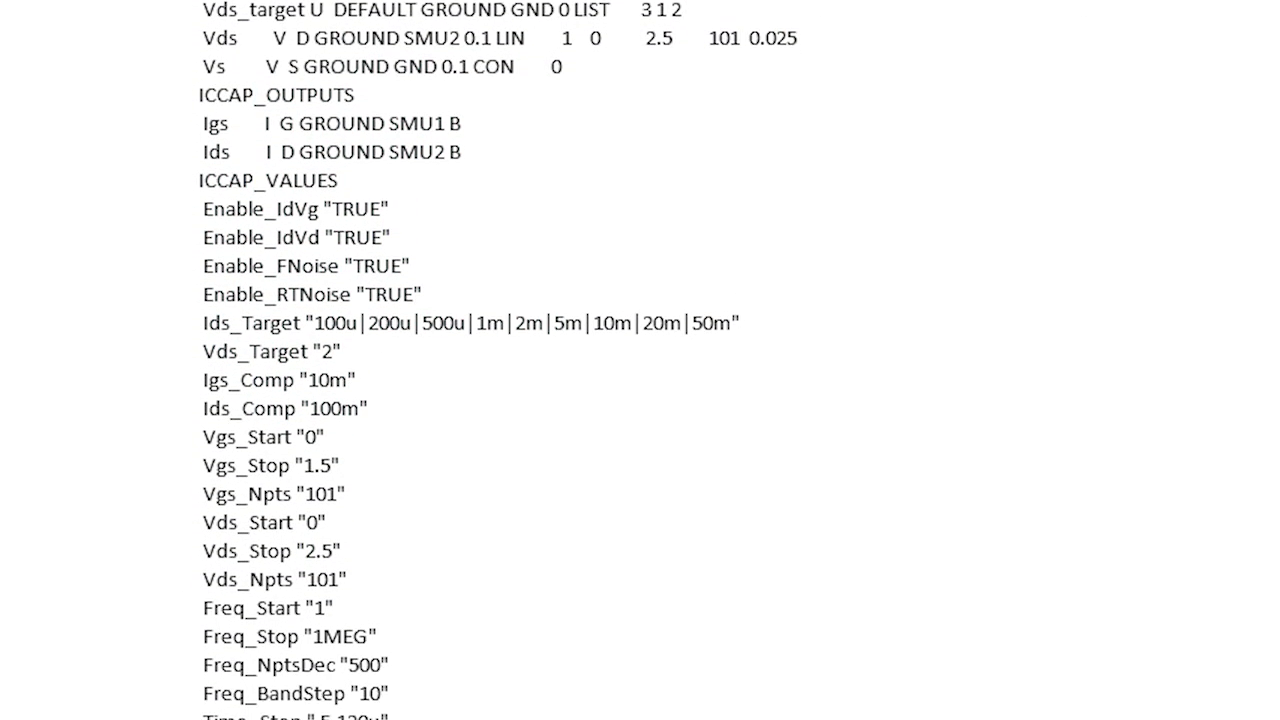
{"action": "scroll", "scroll_direction": "down", "scroll_amount": 3}
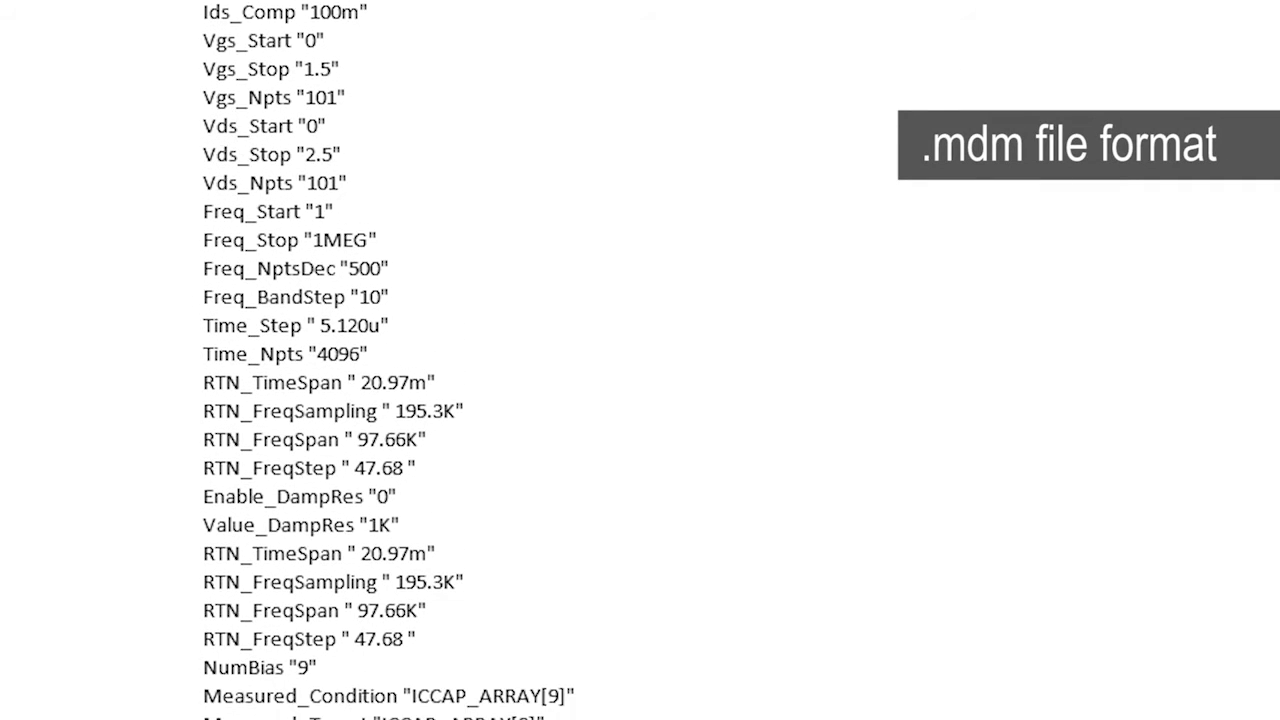
{"action": "scroll", "scroll_direction": "down", "scroll_amount": 3}
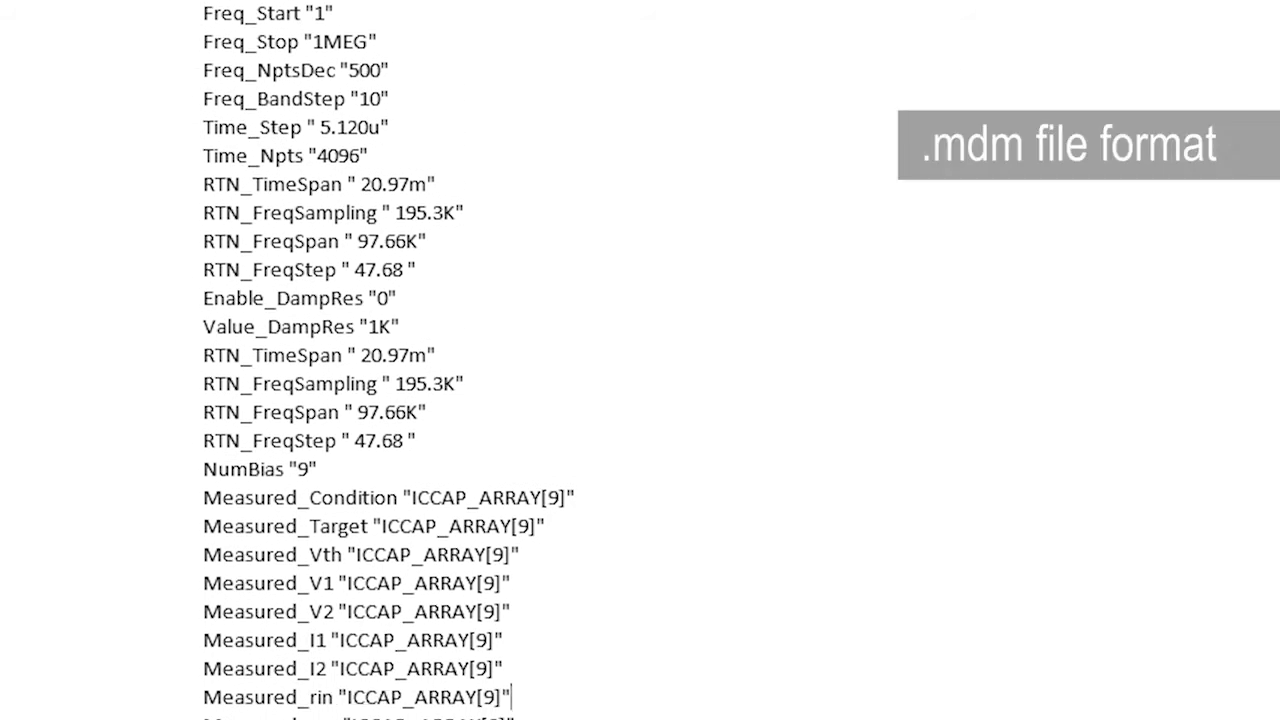
{"action": "scroll", "scroll_direction": "down", "scroll_amount": 3}
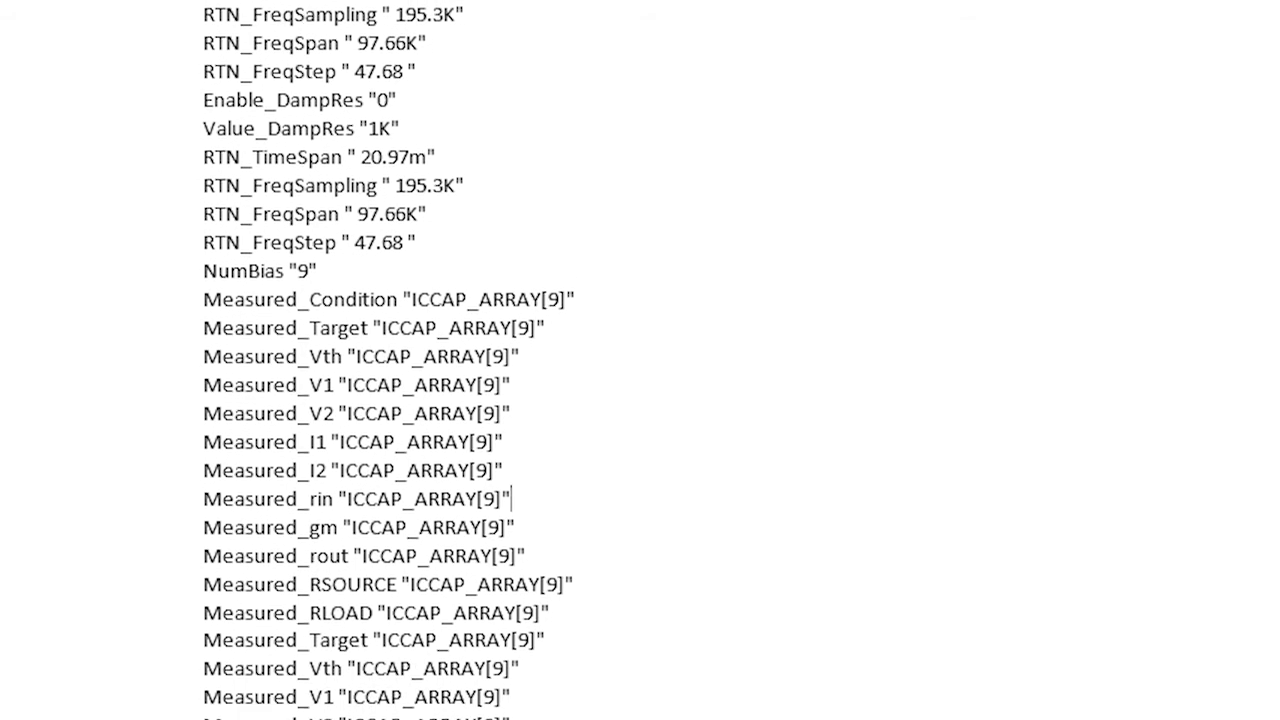